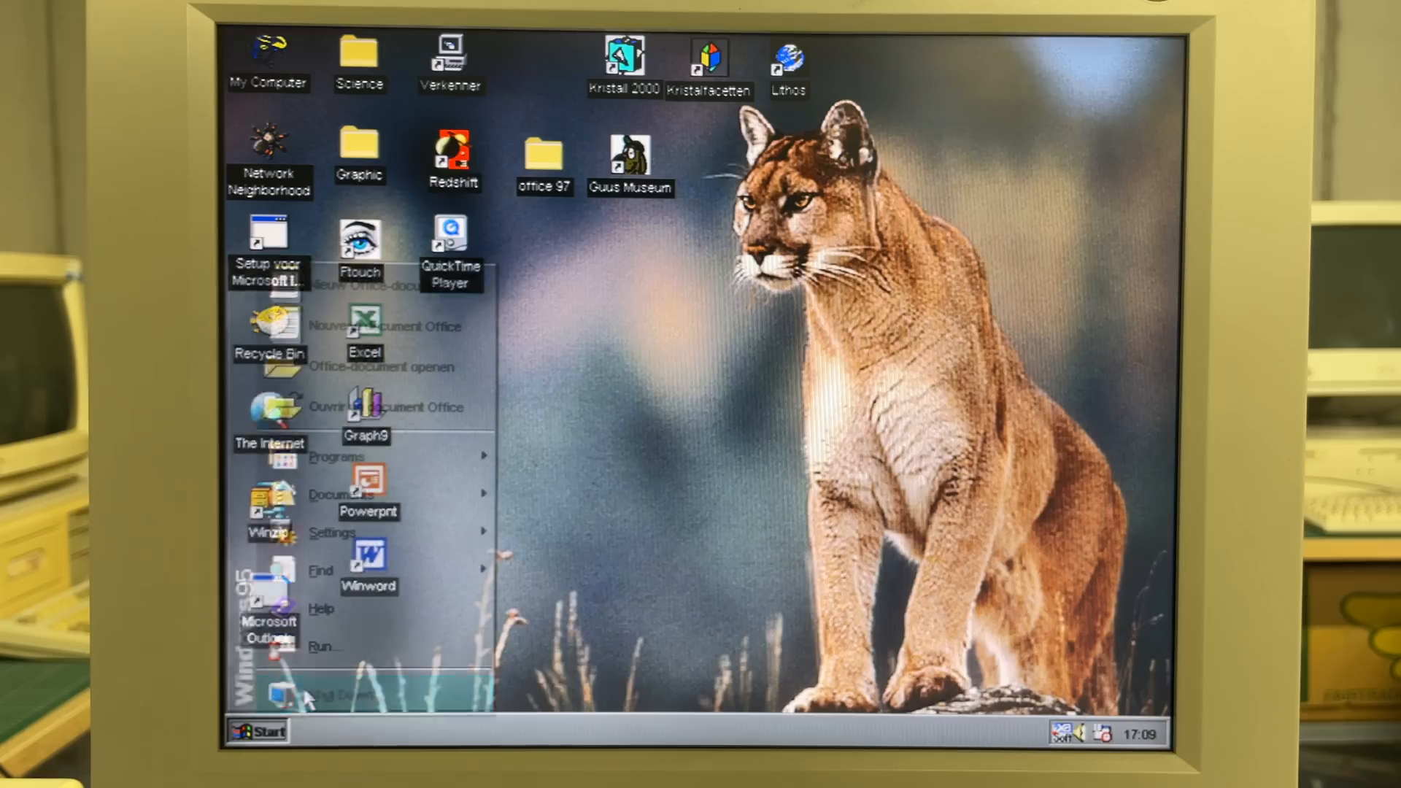
- Choose Shut Down... from the Start menu so Windows 98 dims the desktop
click(652, 518)
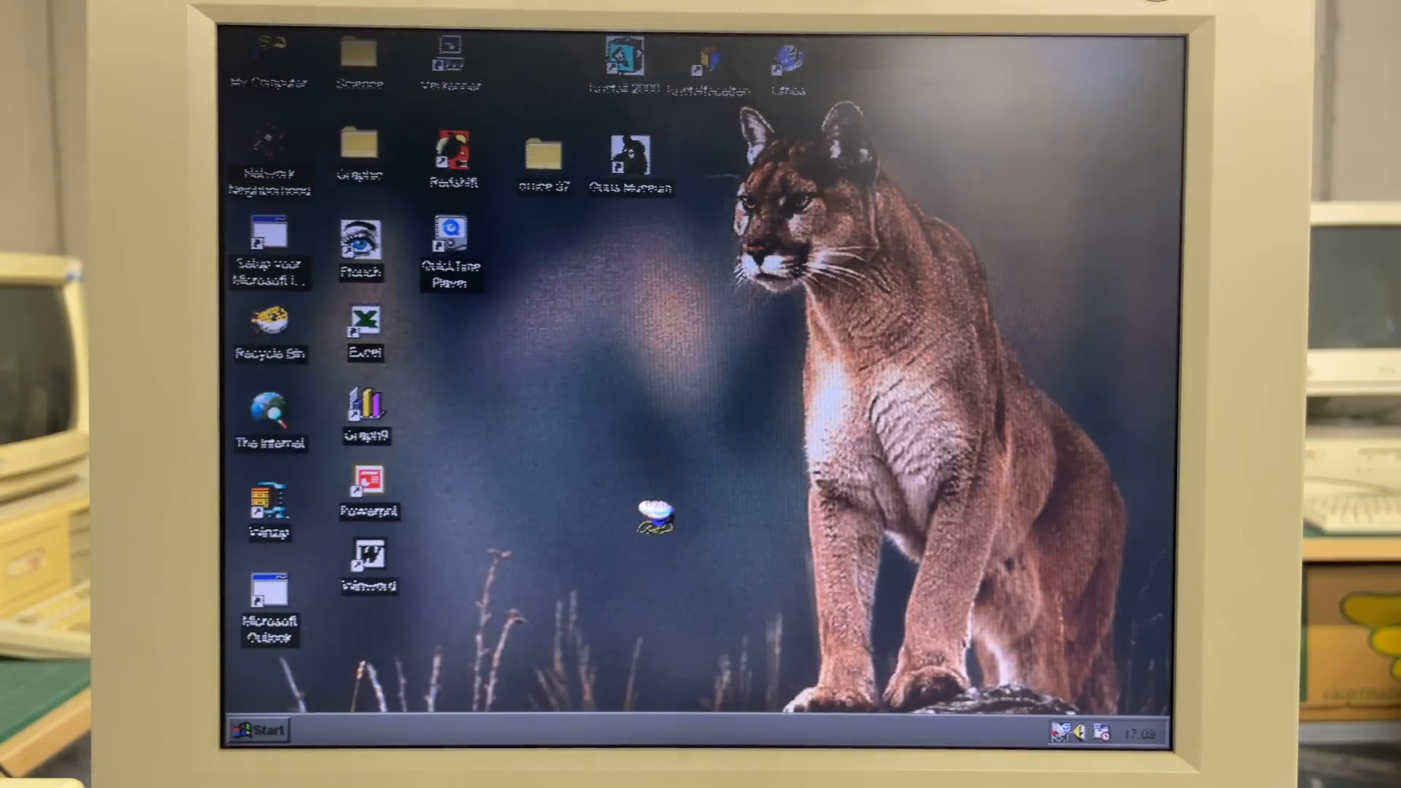